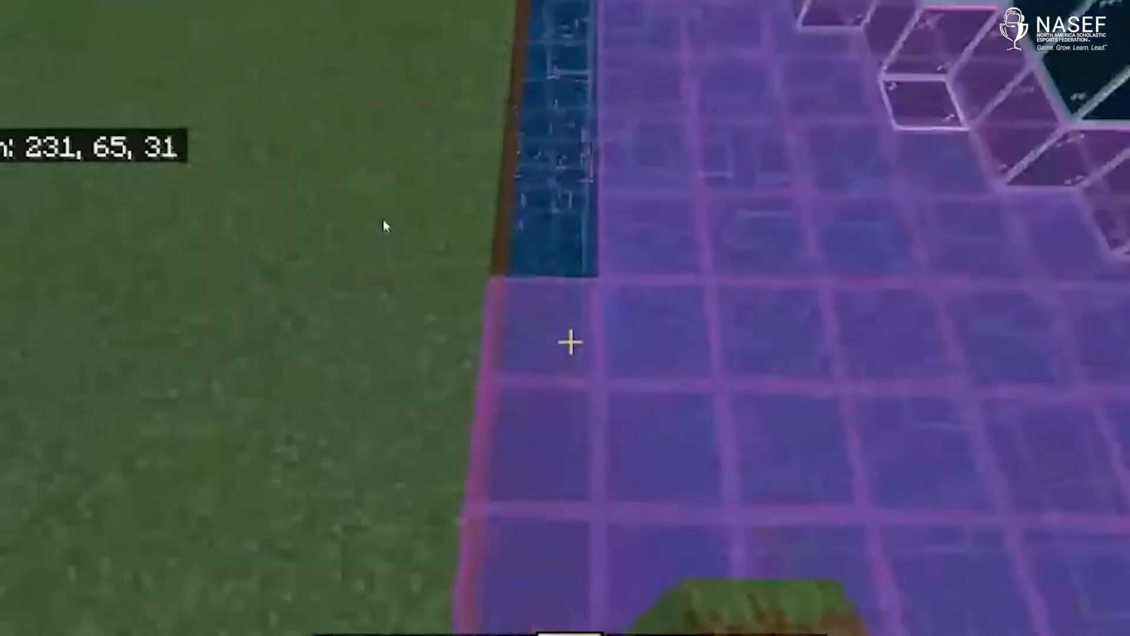
{"action": "mouse_move", "coordinate": [565, 341]}
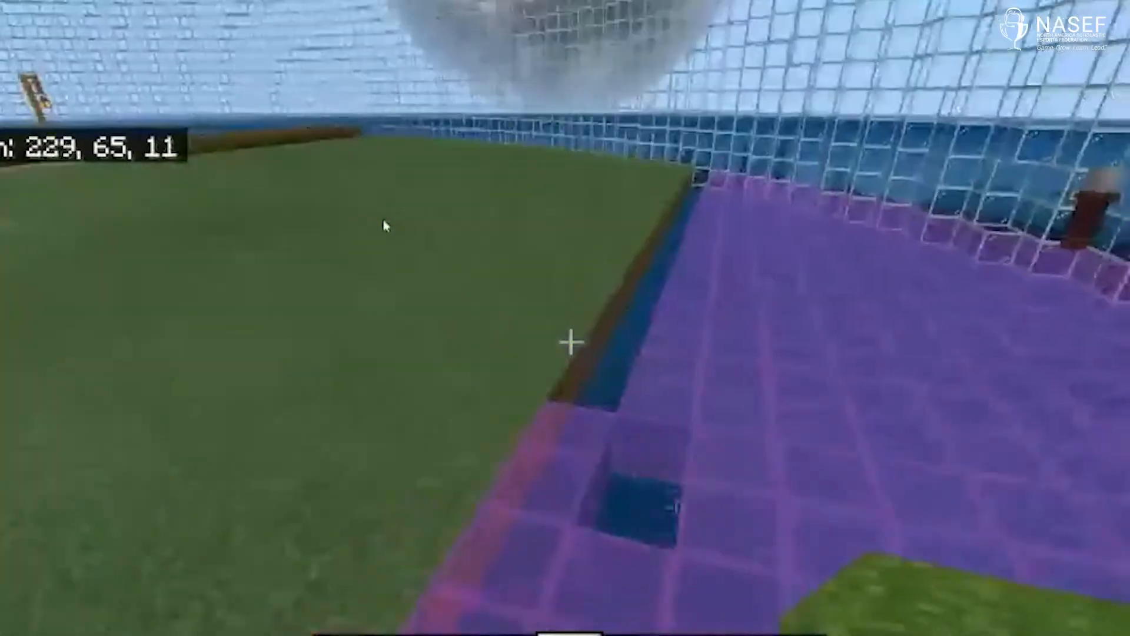